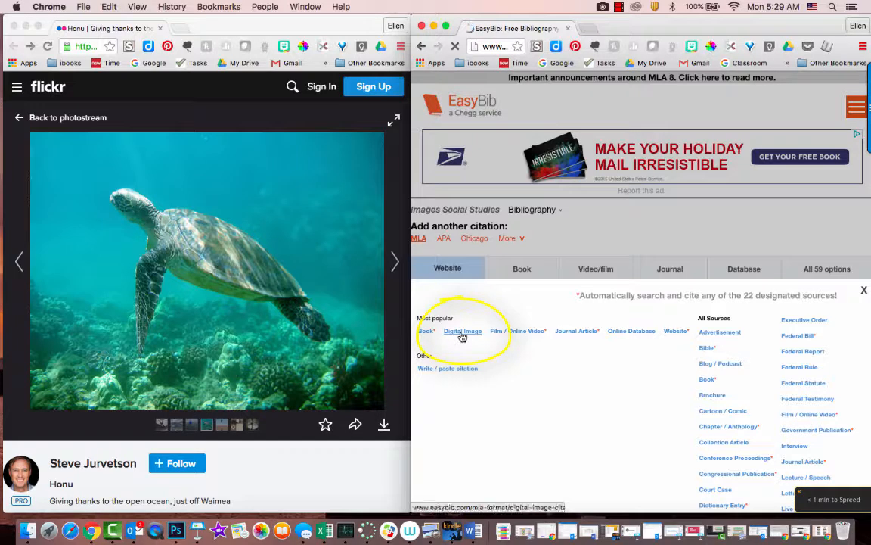
- Choose Digital Image as the source type and bring up its empty MLA form
left_click(463, 331)
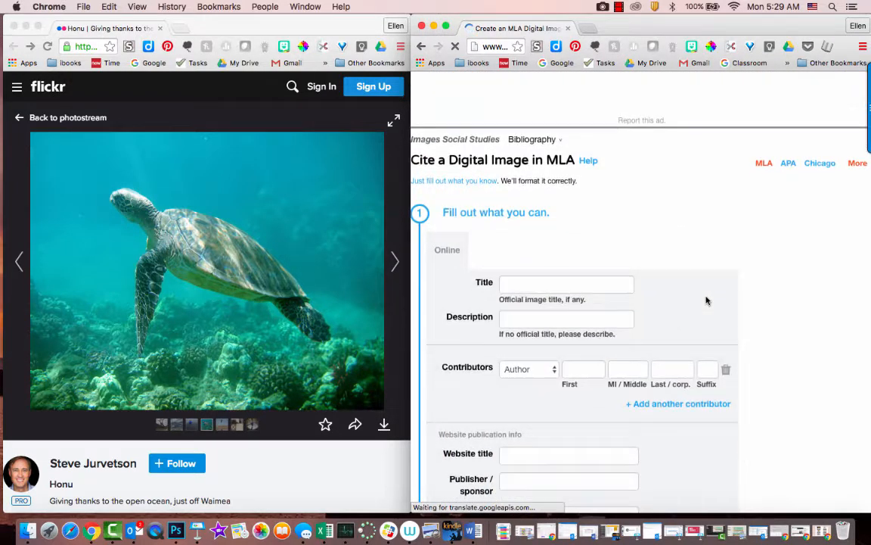
scroll("down", 3)
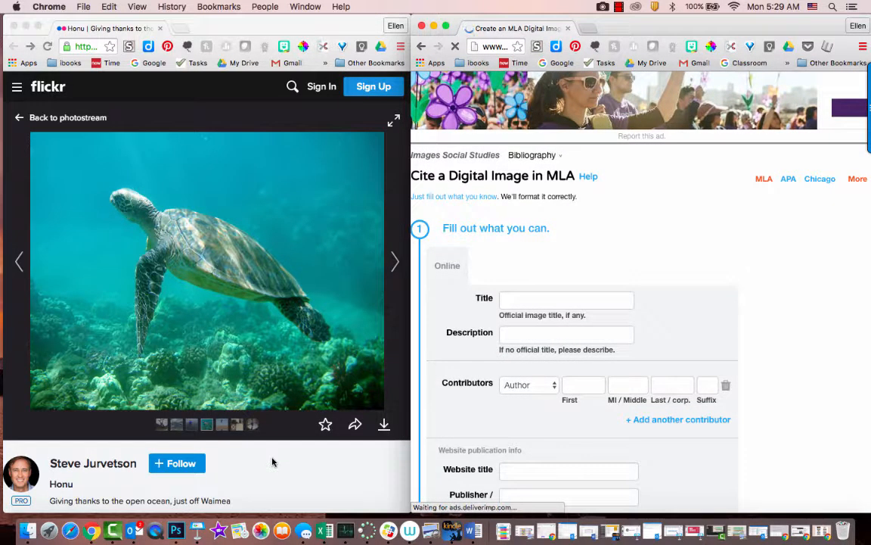
scroll("down", 3)
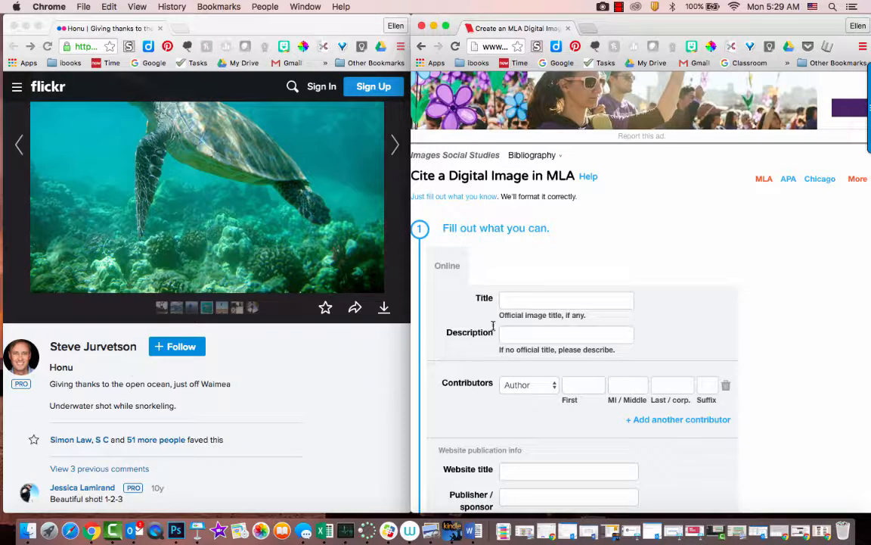
- Enter the title 'Honu' and photographer Steve urvetson in the digital image form
type("Honu")
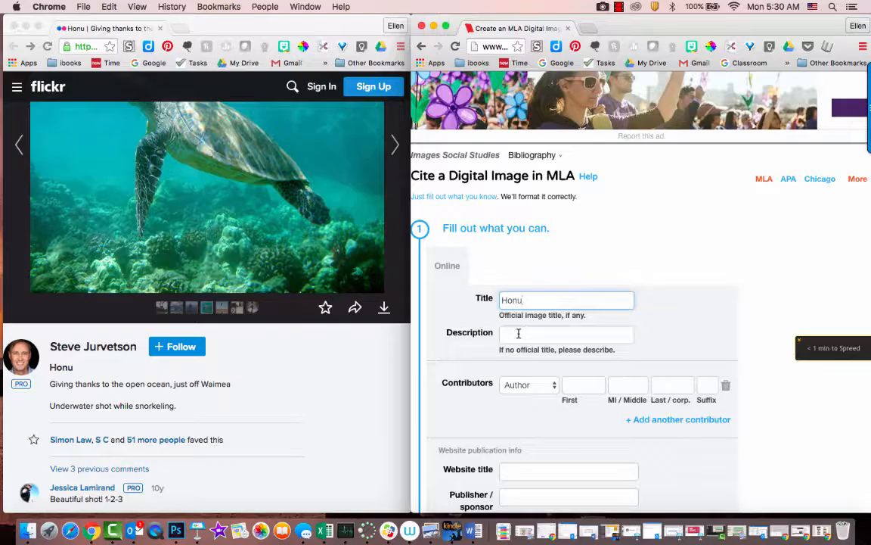
left_click(565, 334)
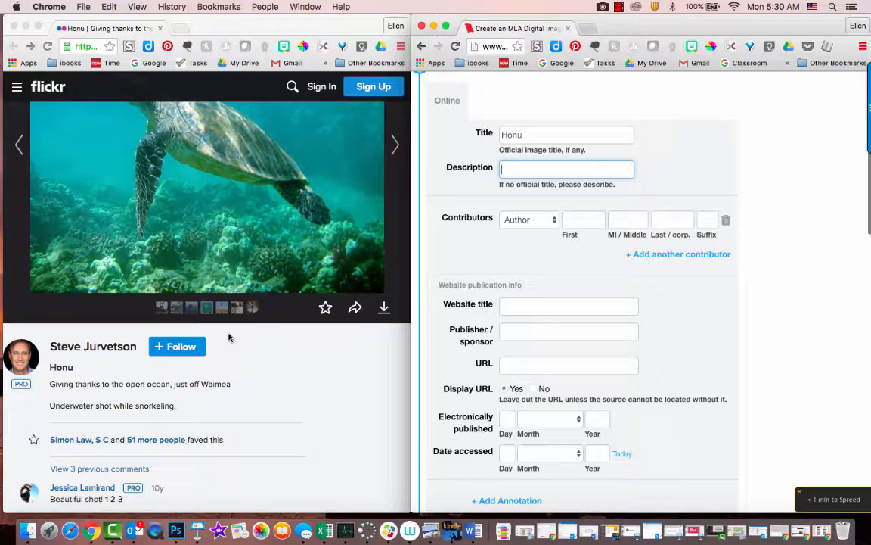
mouse_move(116, 402)
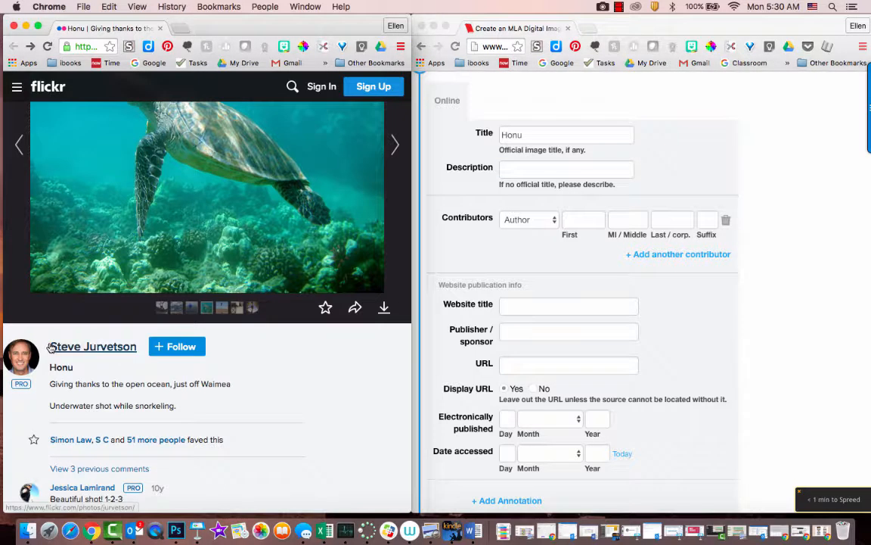
mouse_move(95, 346)
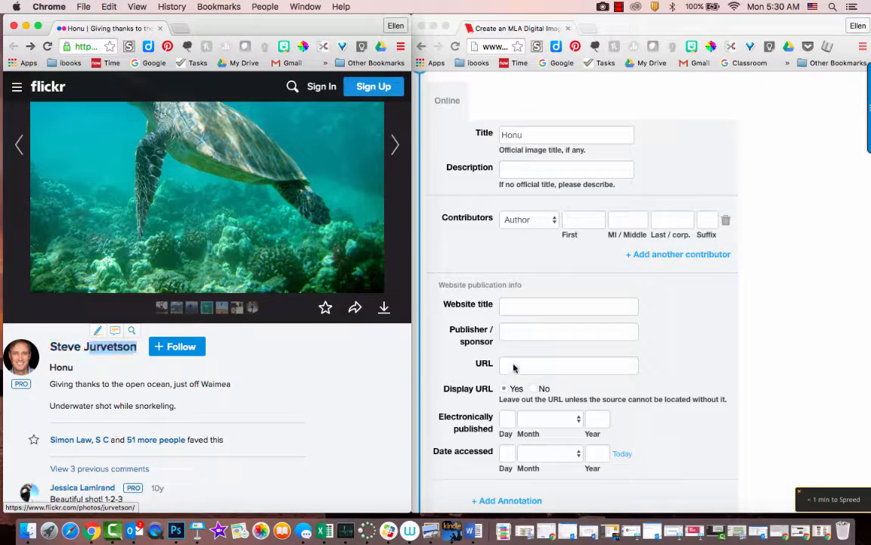
left_click(672, 220)
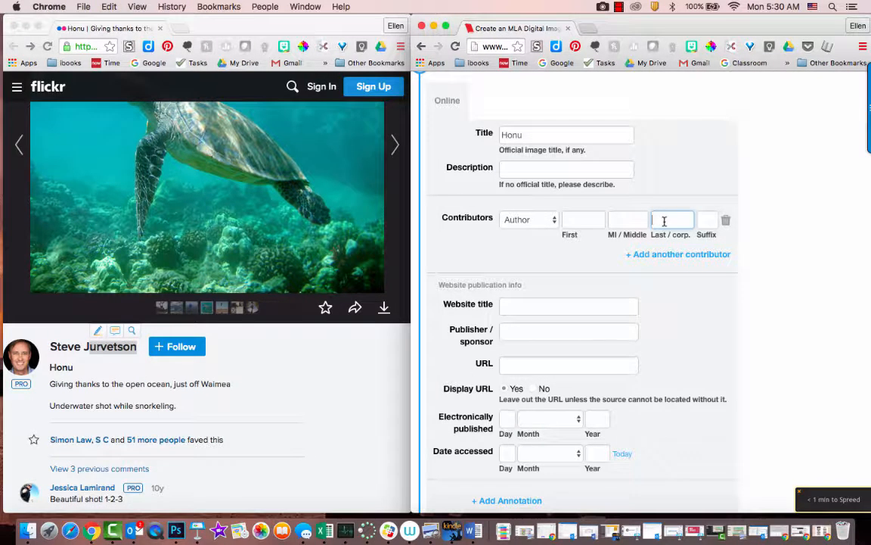
type("urvetson")
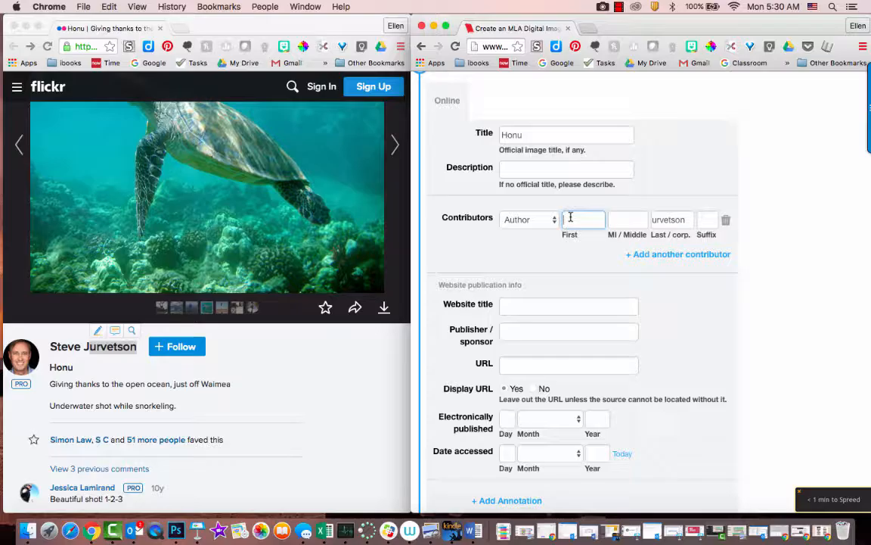
type("Steve")
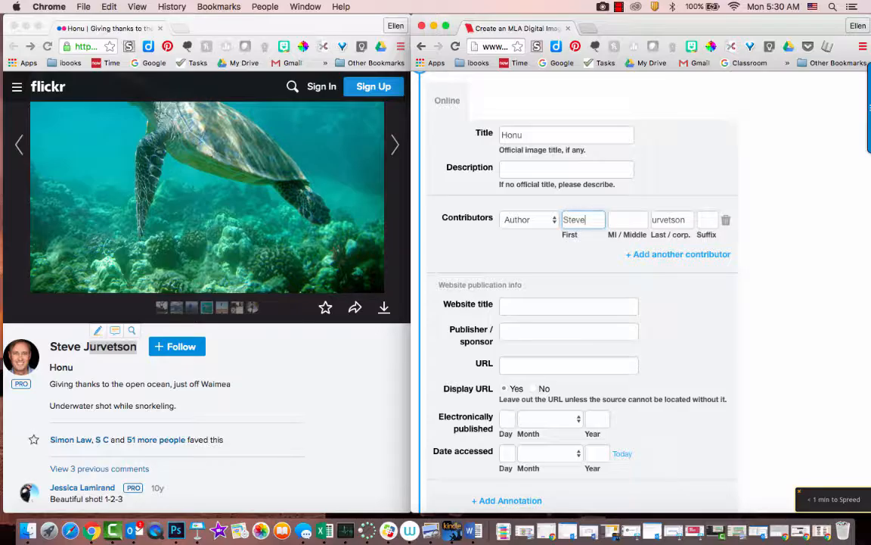
left_click(567, 270)
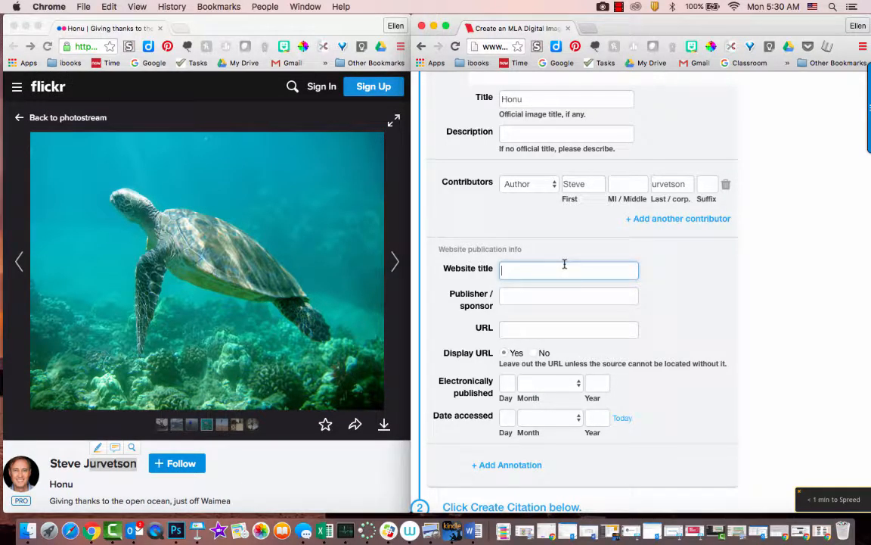
- Enter 'Flickr' as the website title and 'Yahoo' as the publisher
type("Flickr")
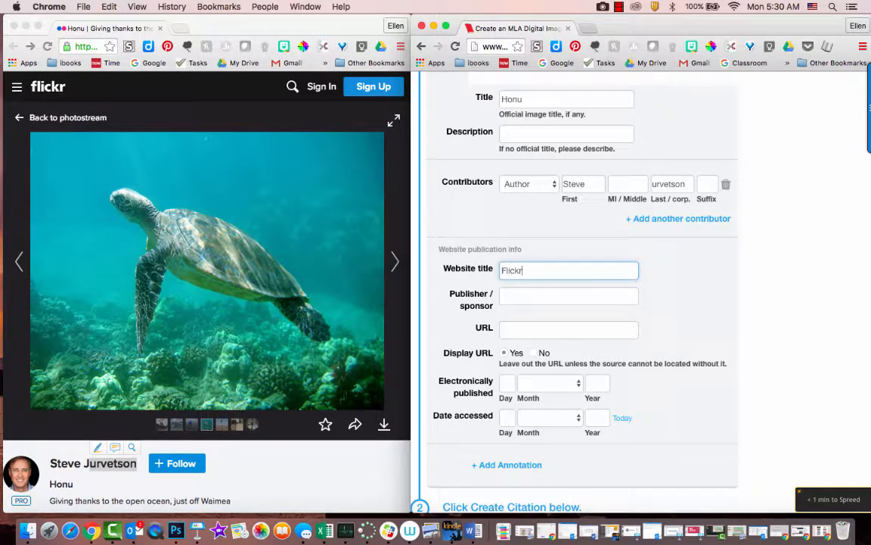
left_click(568, 295)
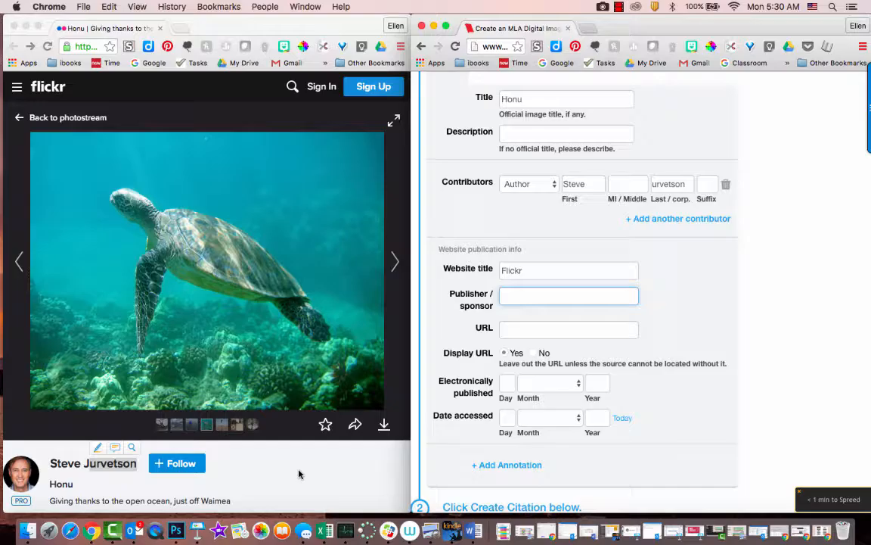
scroll("down", 3)
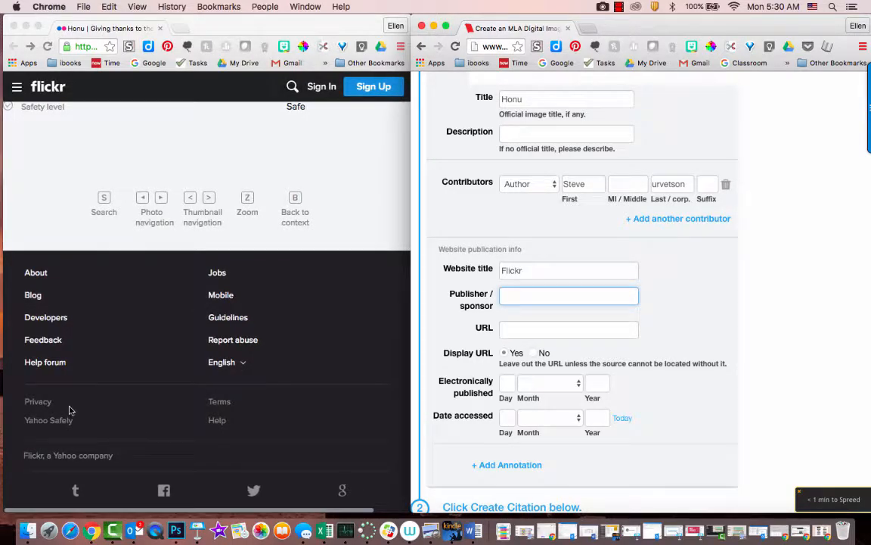
type("Yahoo")
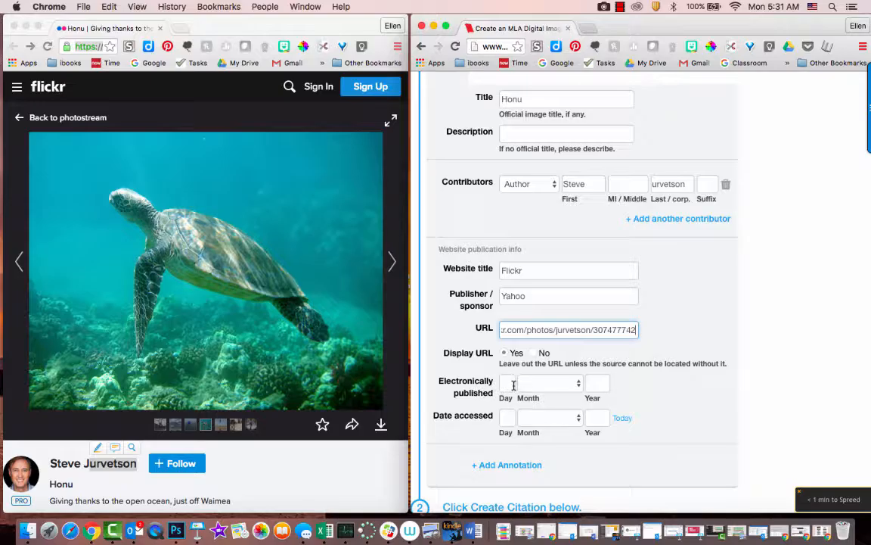
- Set electronic publication to 24 November 2006 and access date to today, 15 August 2016
scroll("down", 3)
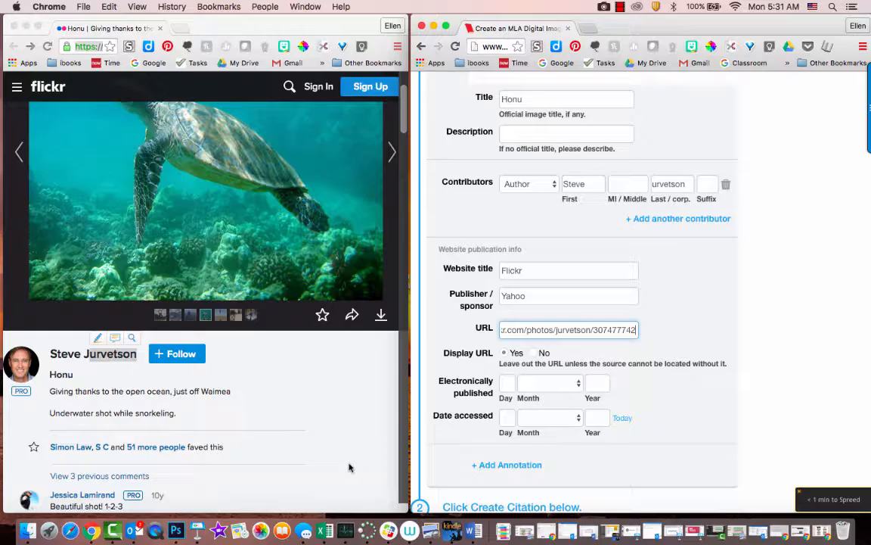
mouse_move(461, 348)
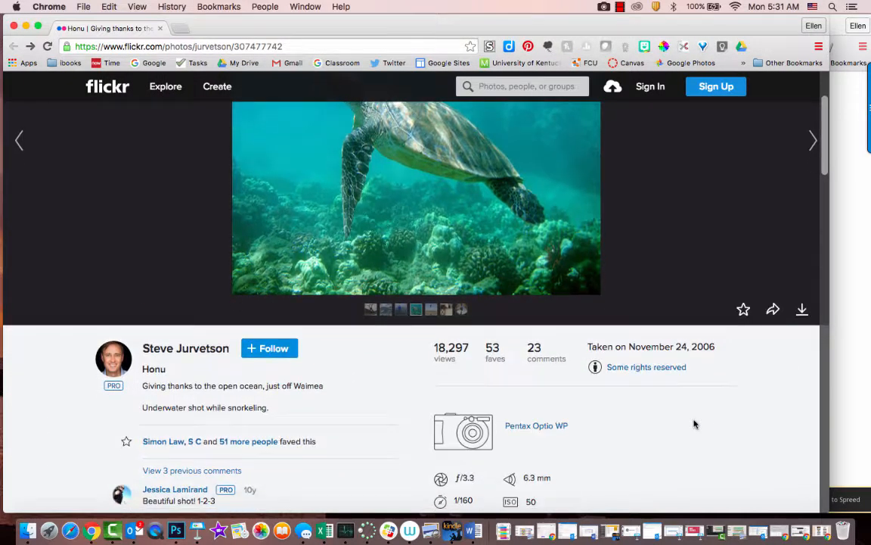
mouse_move(718, 353)
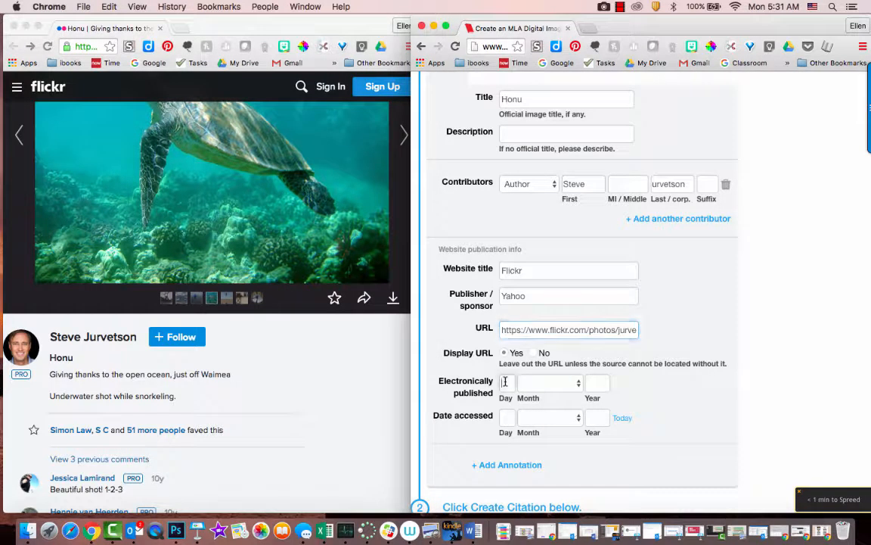
type("24")
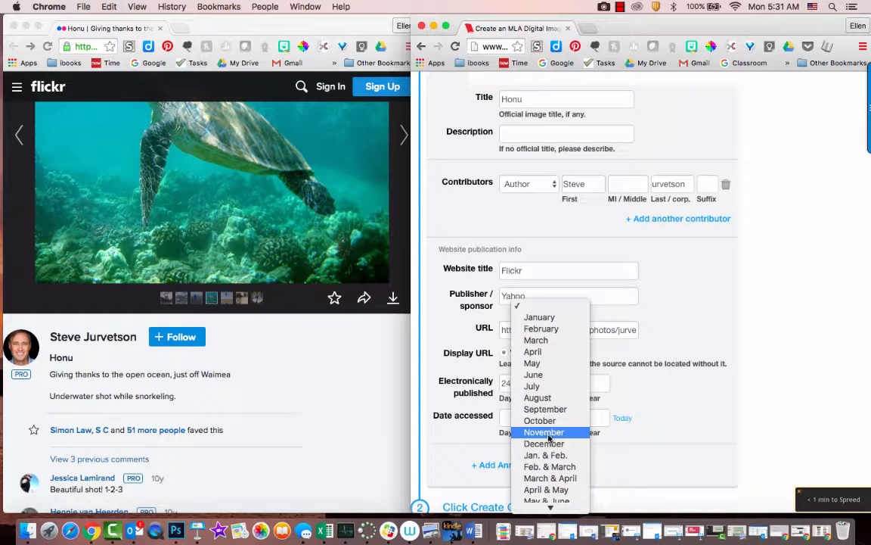
left_click(545, 432)
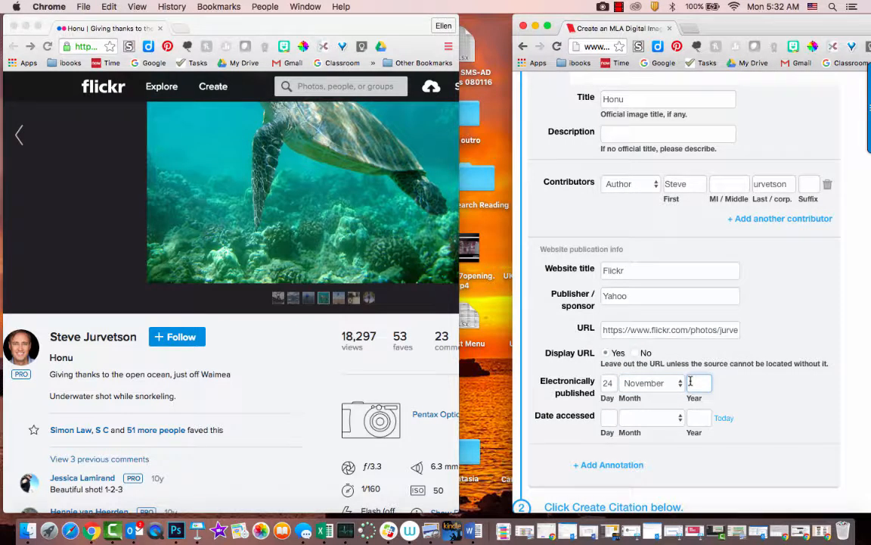
type("2006")
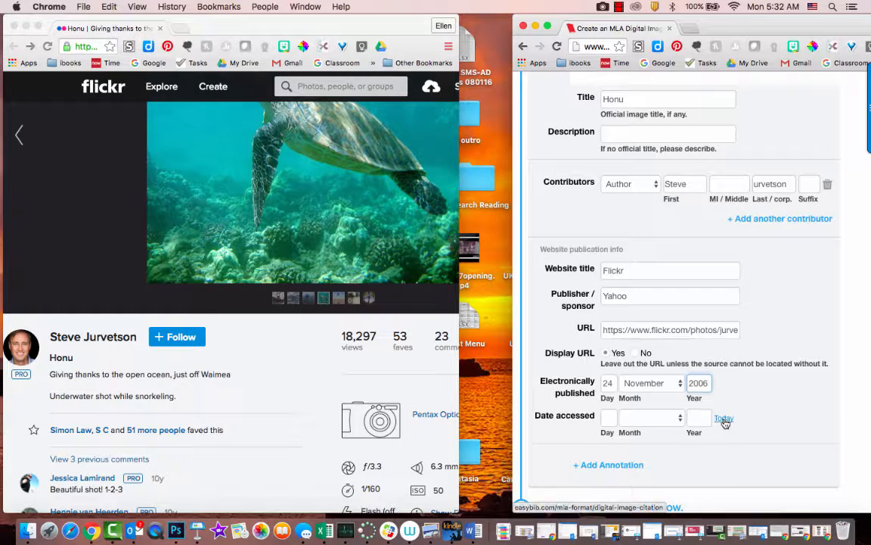
left_click(724, 418)
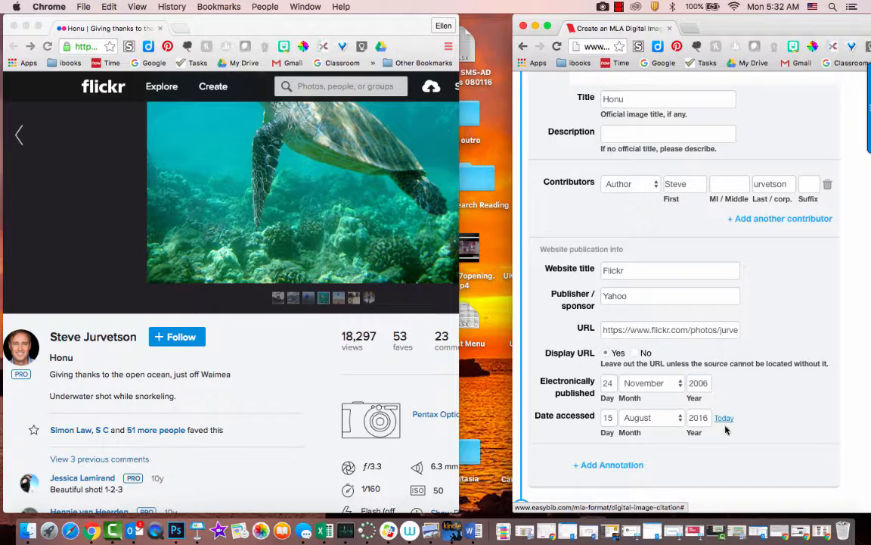
- Create the citation: Urvetson, Steve. Honu. Digital image. Flickr. Yahoo, 24 Nov. 2006
scroll("down", 3)
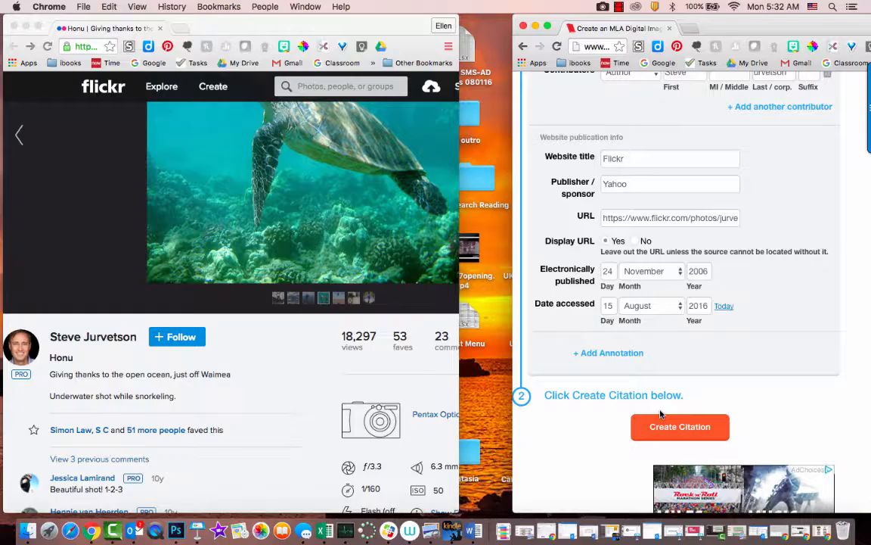
left_click(680, 427)
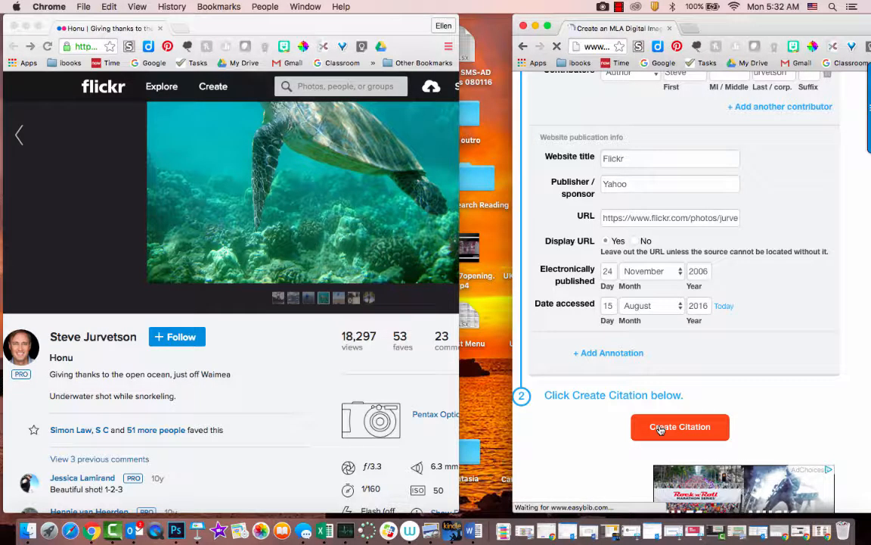
left_click(679, 426)
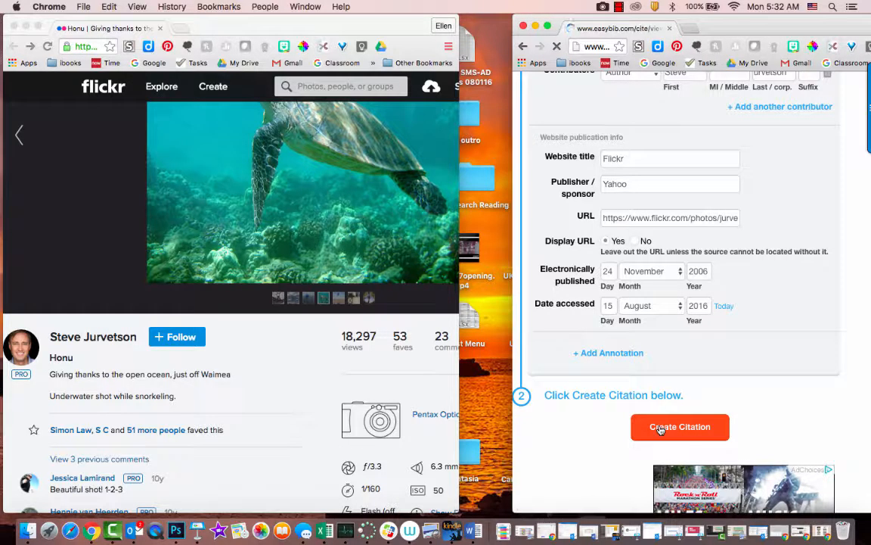
left_click(680, 427)
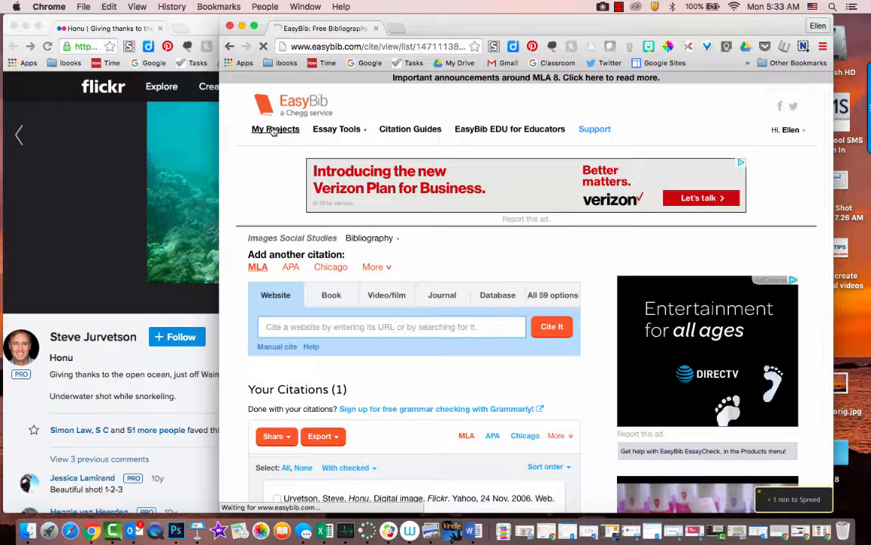
left_click(276, 129)
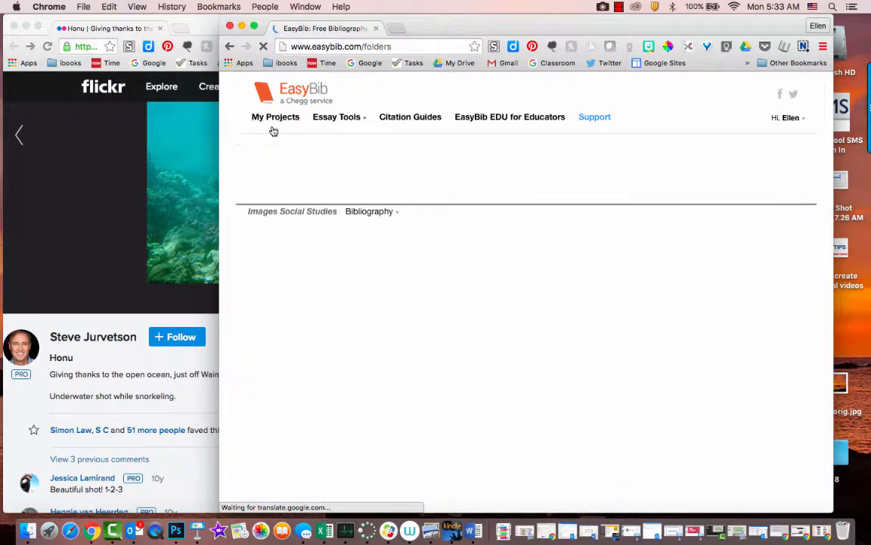
left_click(275, 116)
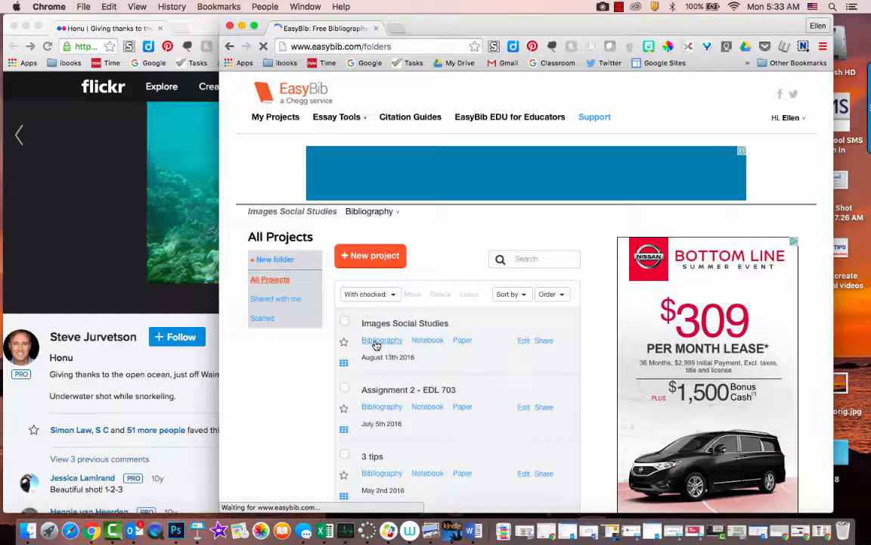
left_click(382, 340)
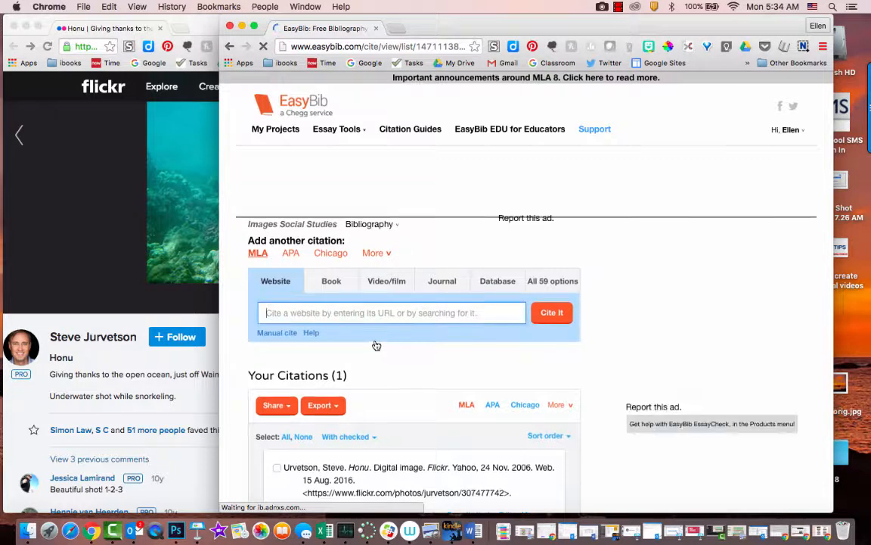